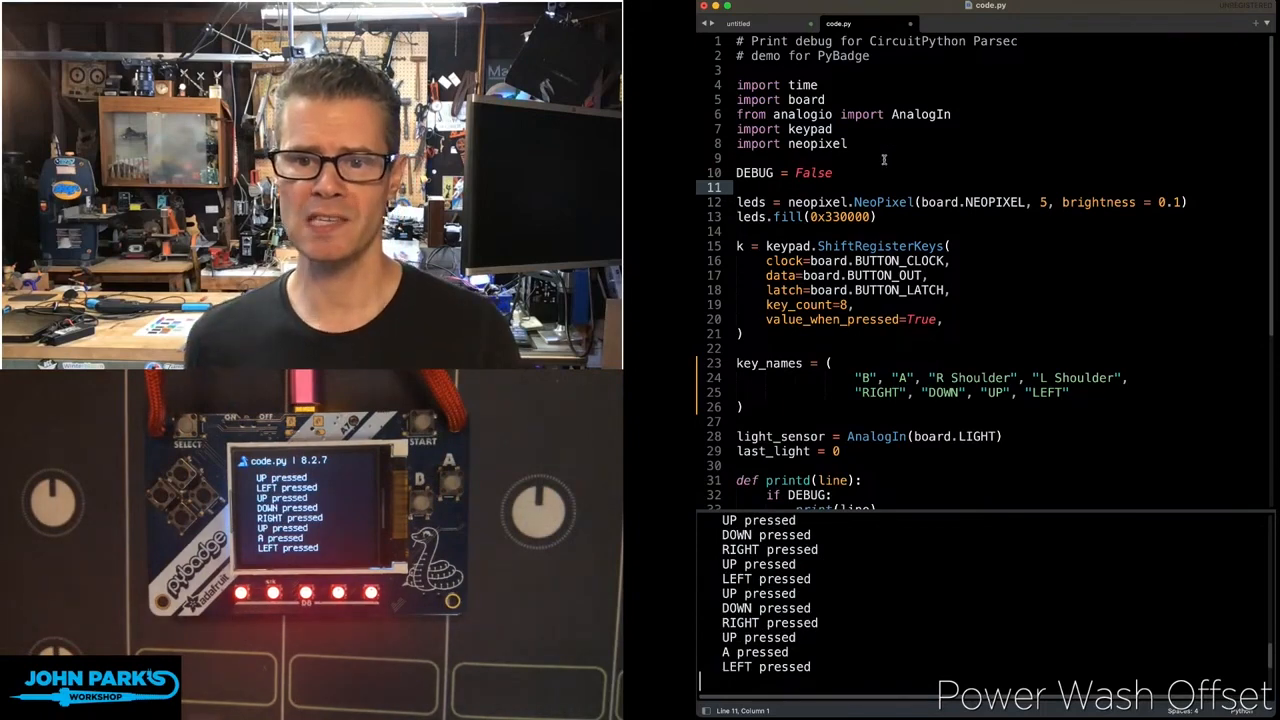
Step: Change DEBUG = False to DEBUG = True on line 10 of code.py
left_click(813, 172)
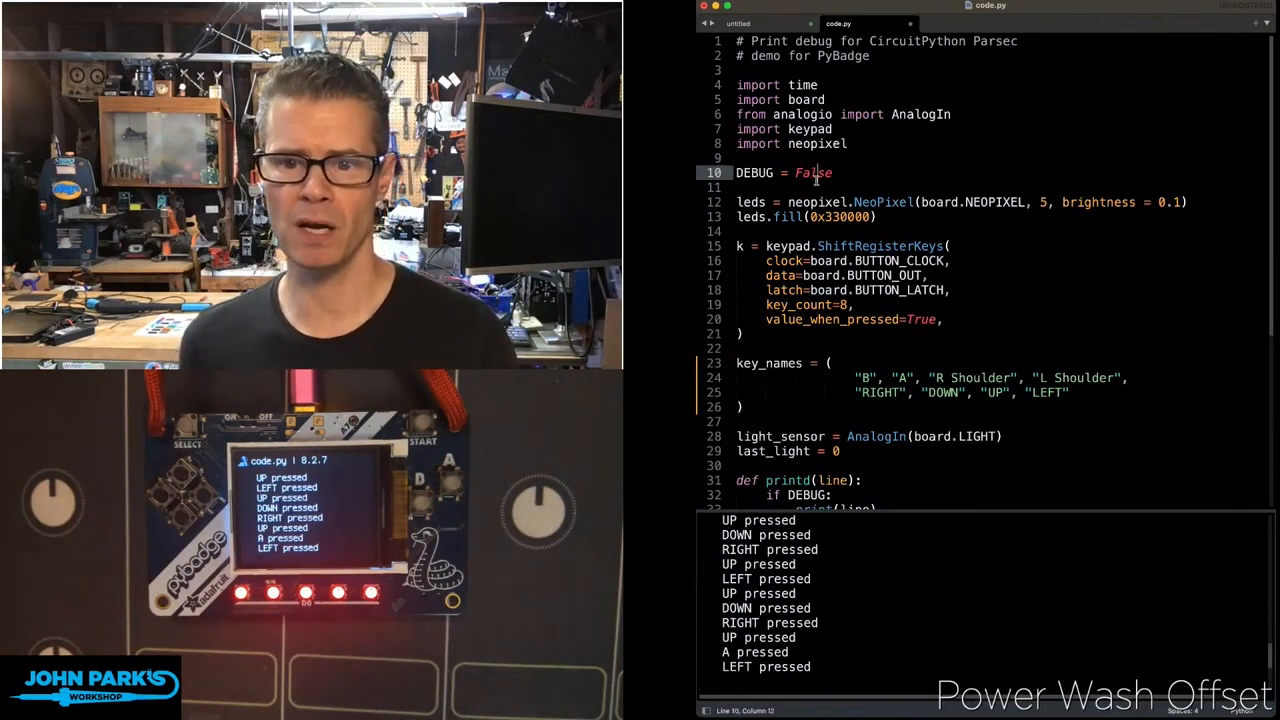
type("True")
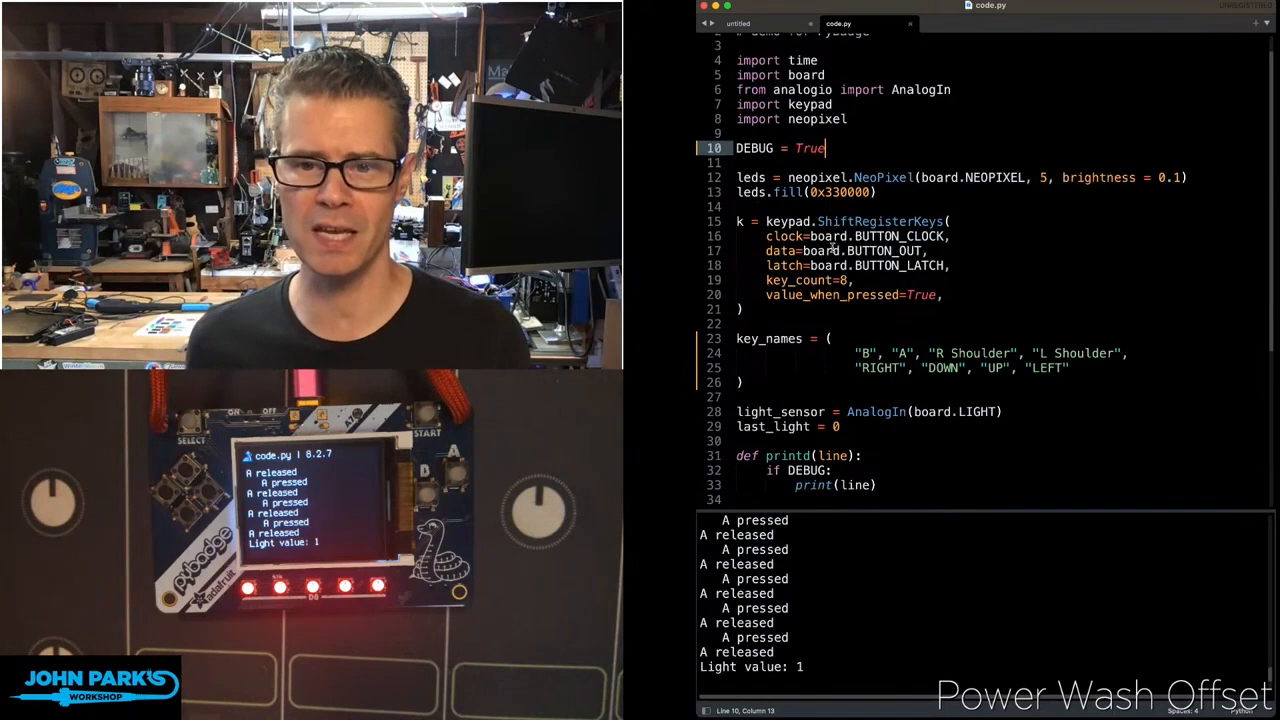
scroll("down", 3)
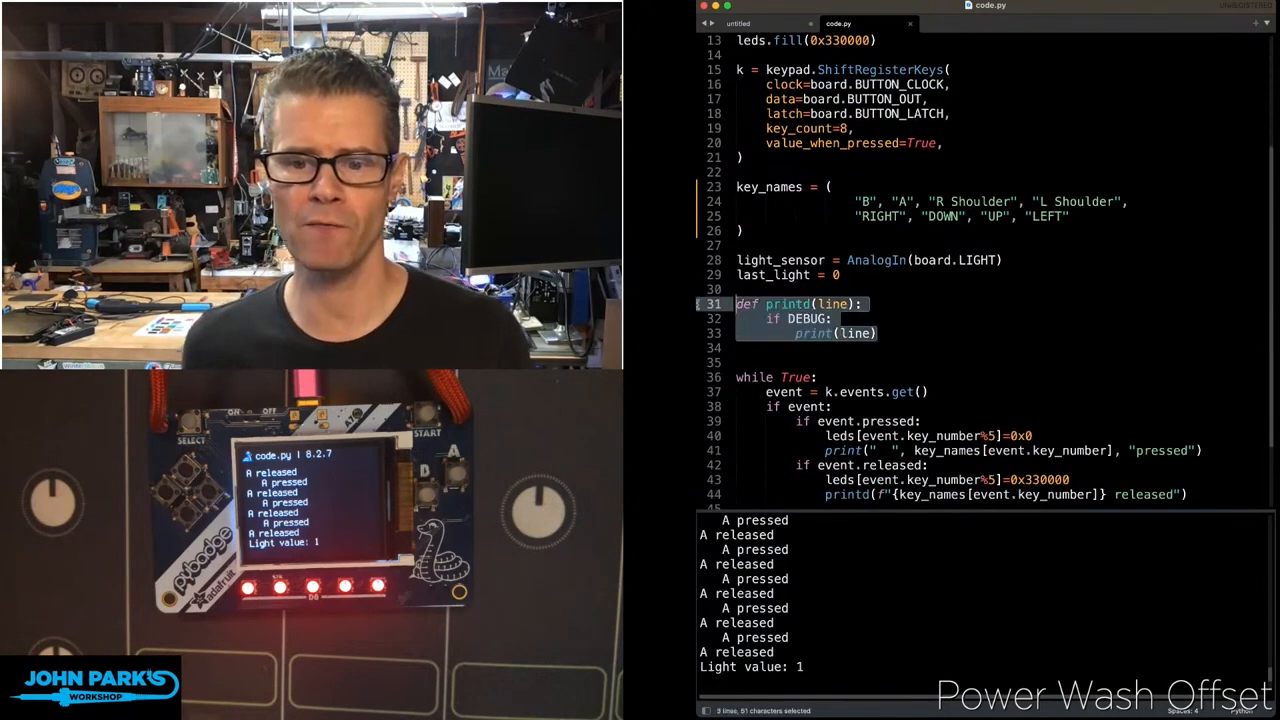
left_click(877, 333)
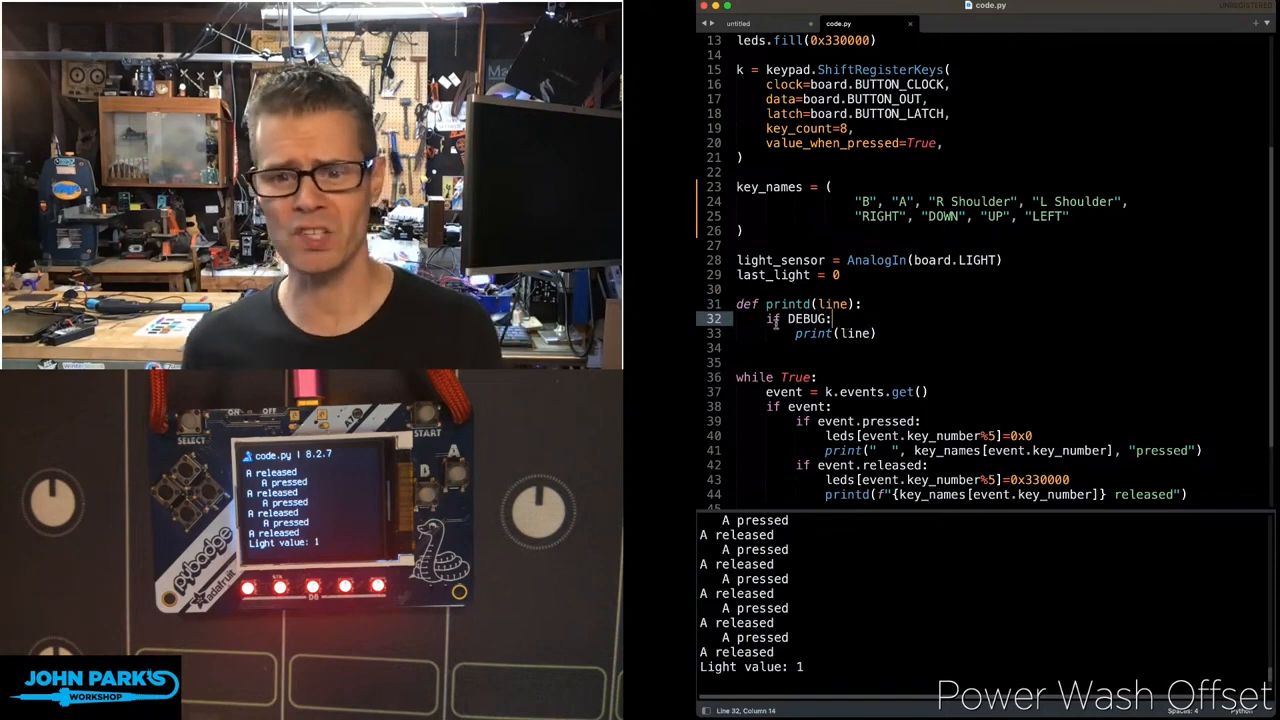
double_click(768, 318)
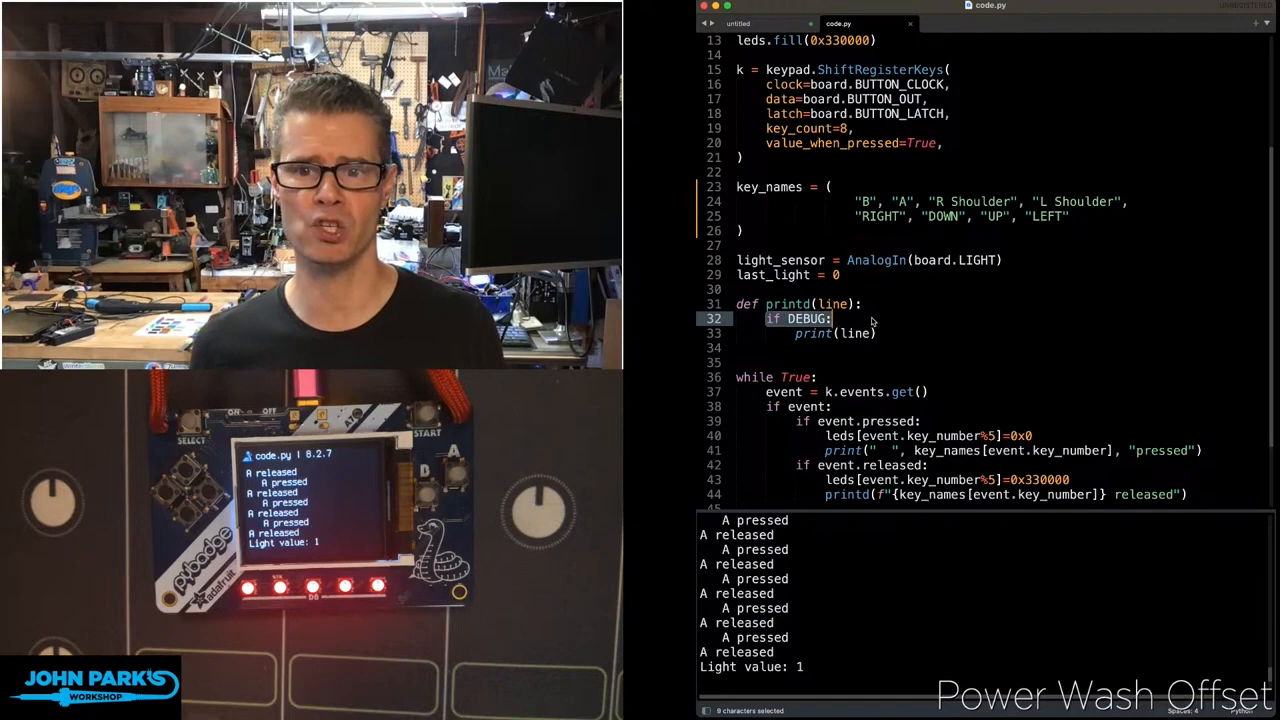
scroll("up", 3)
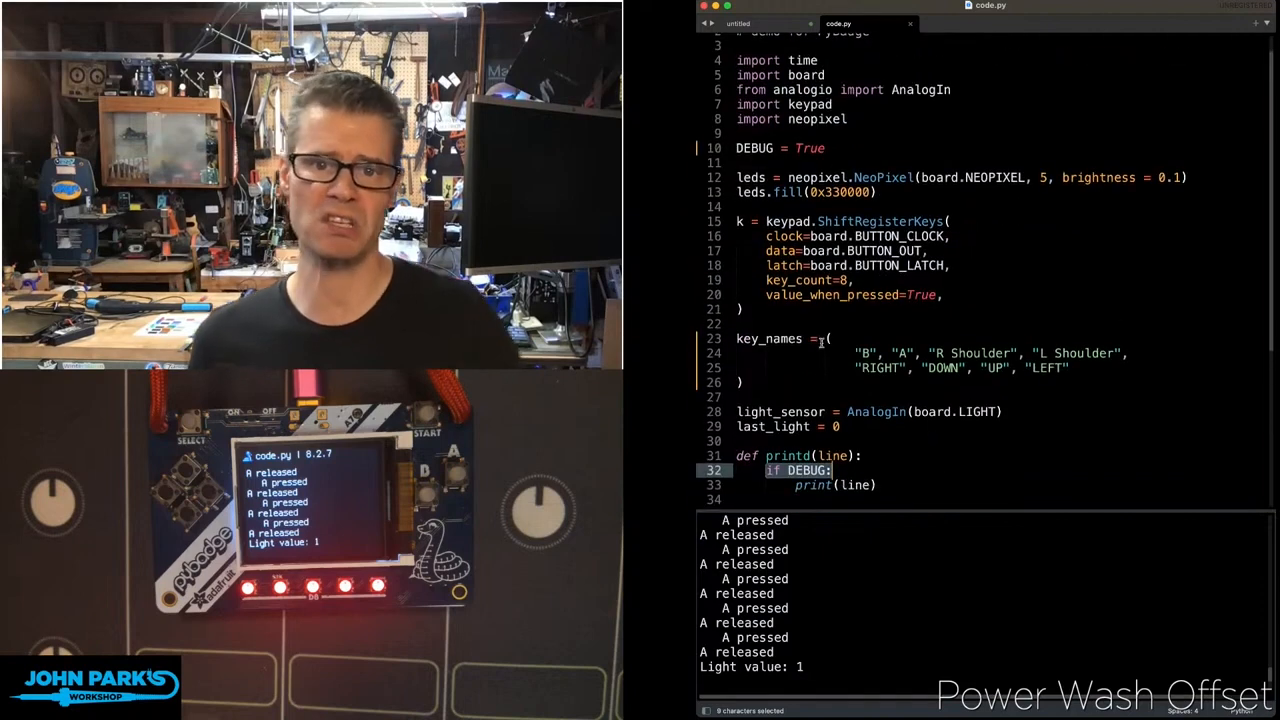
scroll("down", 3)
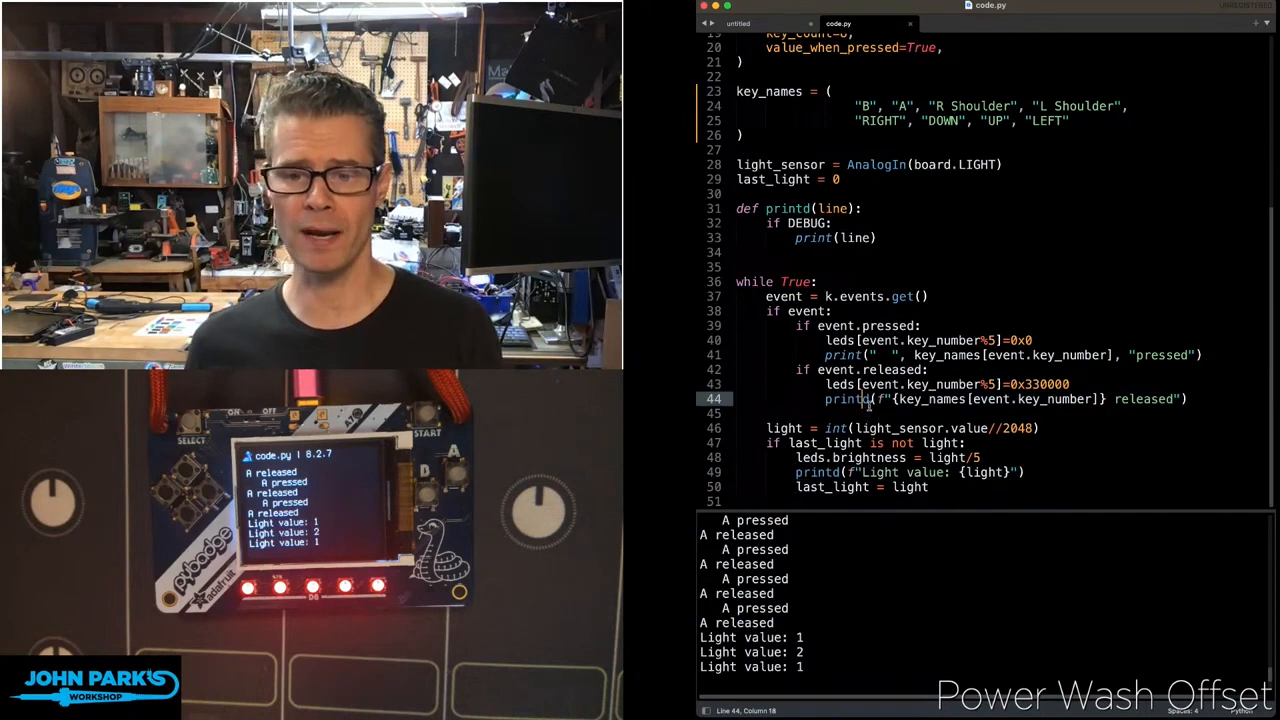
Step: Highlight printd's call sites, then set DEBUG back to False on line 10
double_click(846, 399)
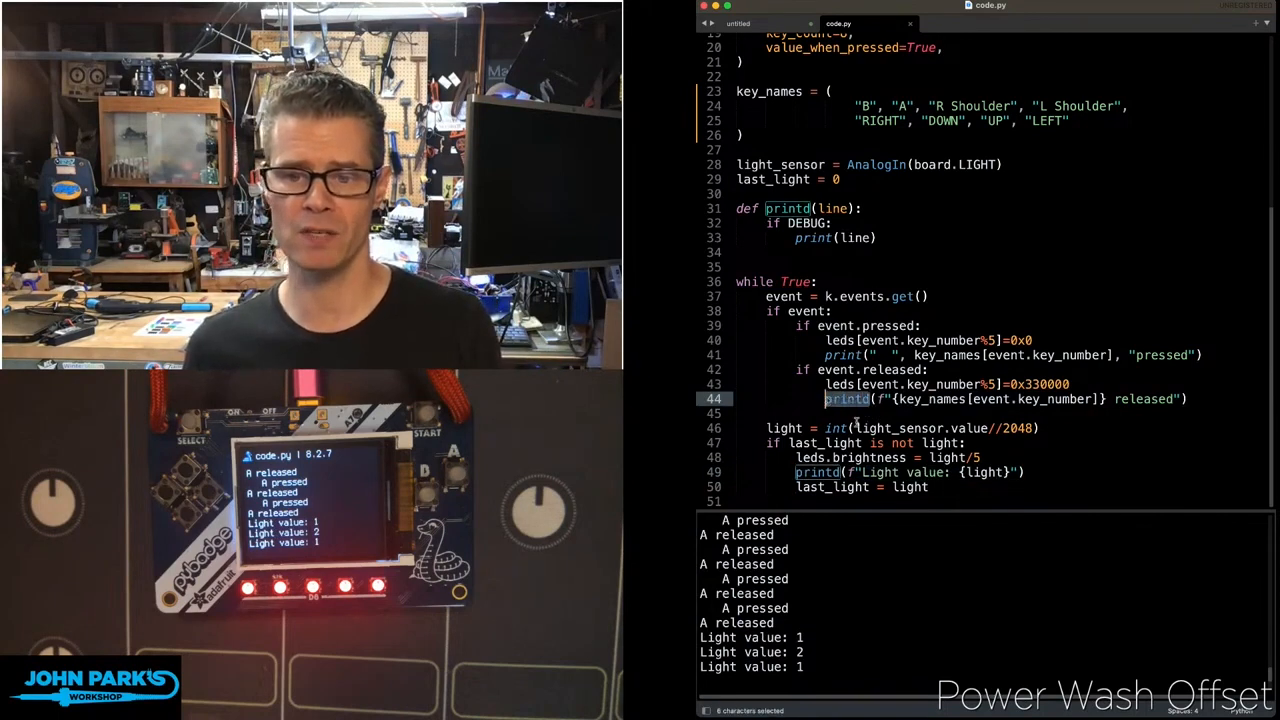
left_click(848, 398)
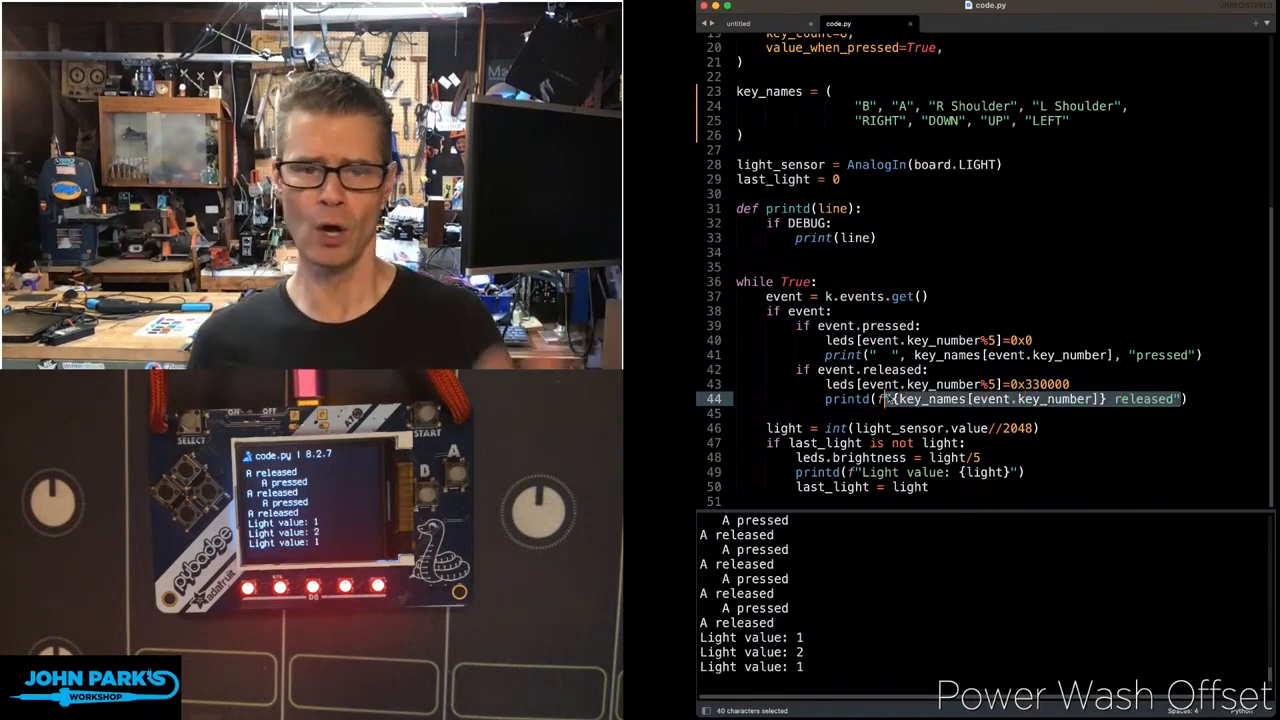
left_click(1102, 457)
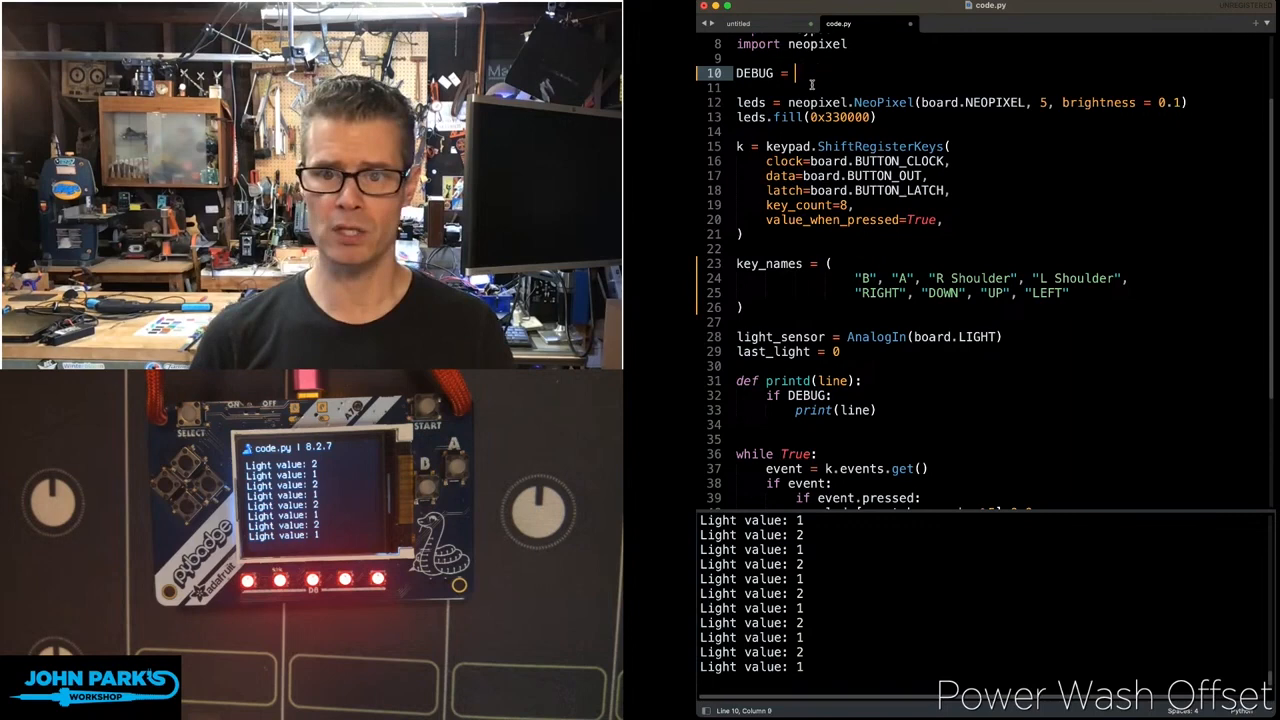
type("False")
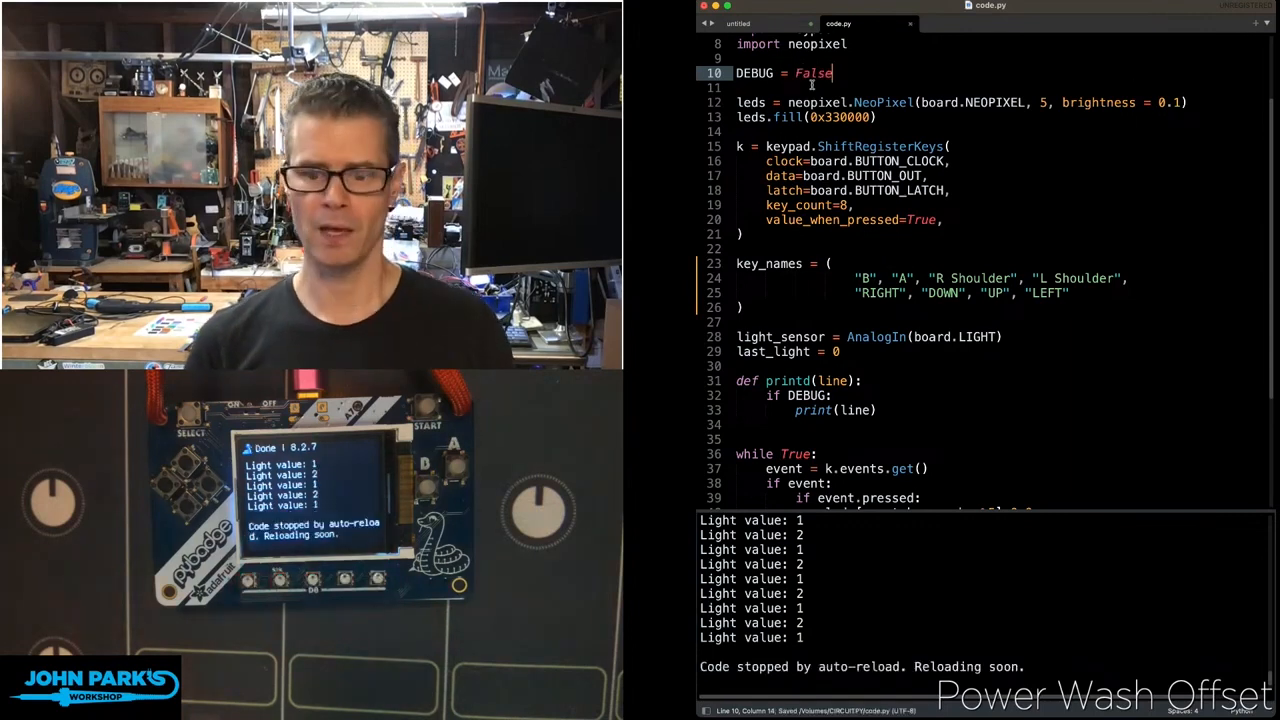